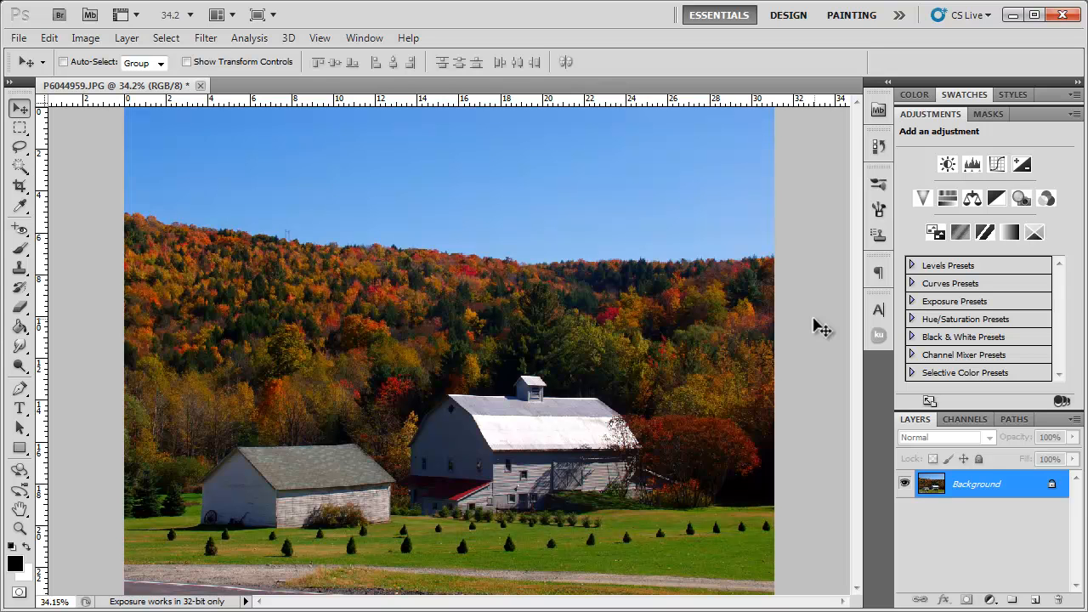
mouse_move(442, 319)
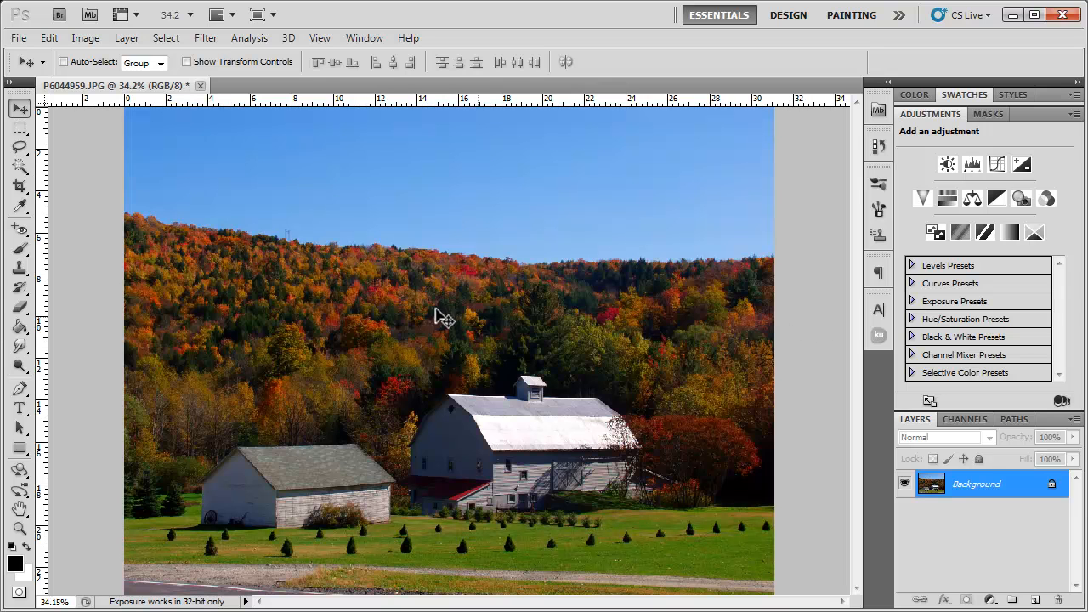
mouse_move(686, 405)
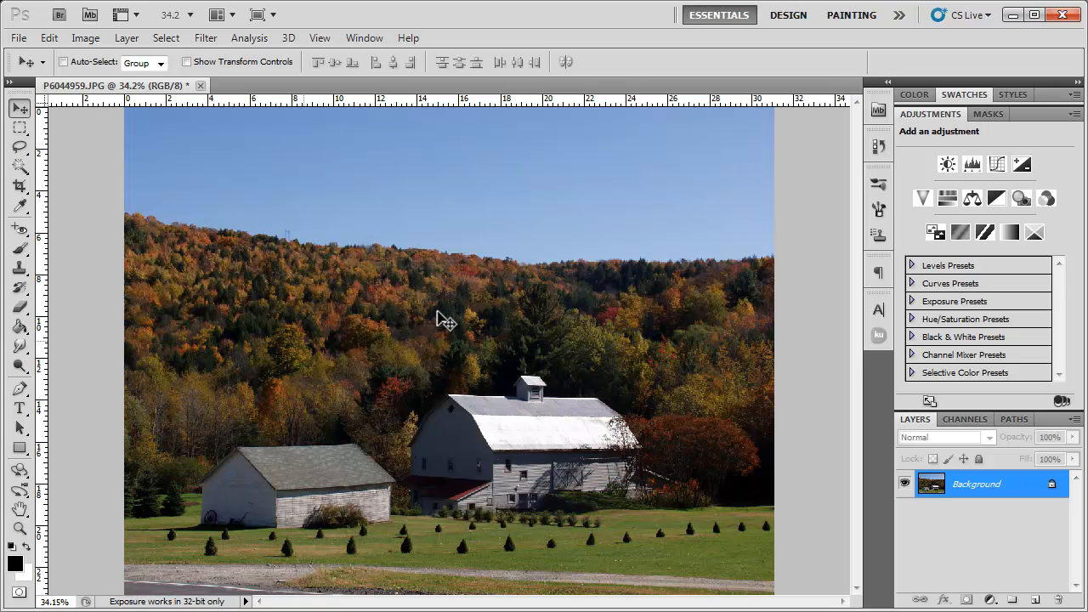
mouse_move(327, 224)
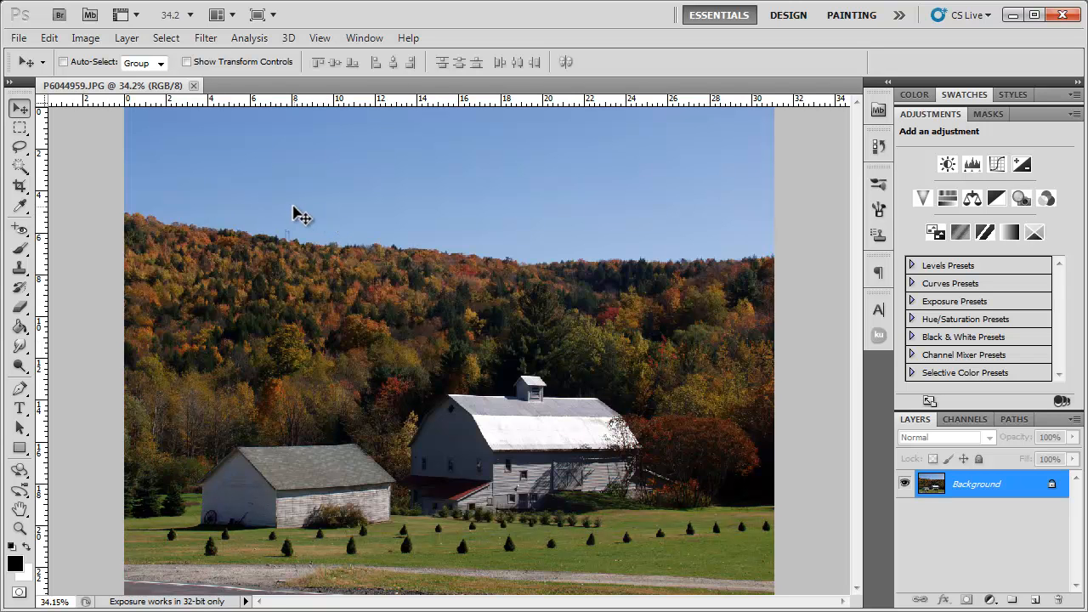
Step: Convert the barn photograph to Lab Color via Image > Mode
click(85, 38)
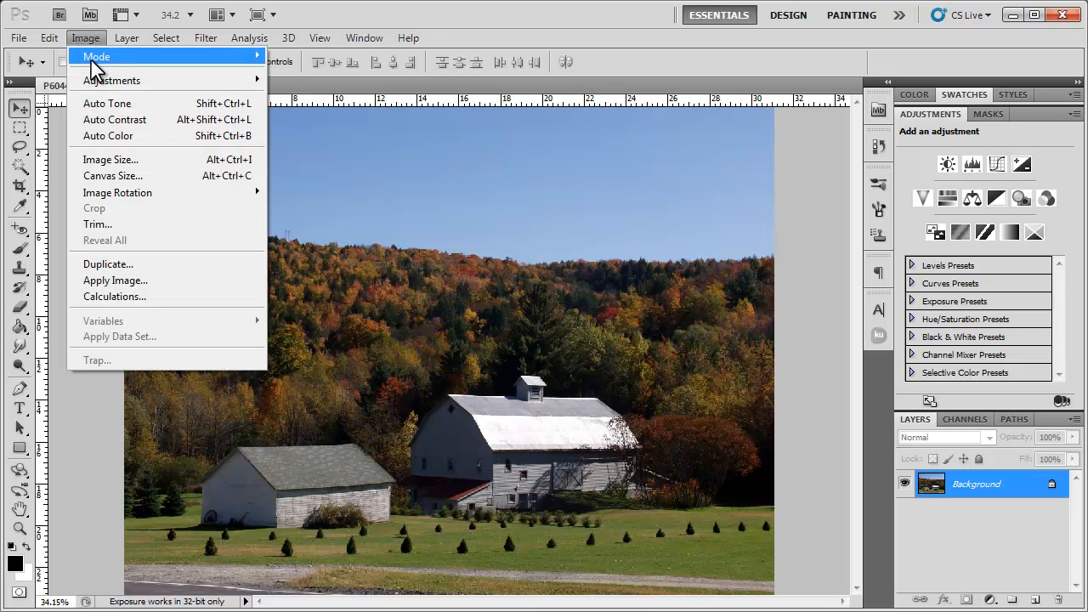
click(97, 56)
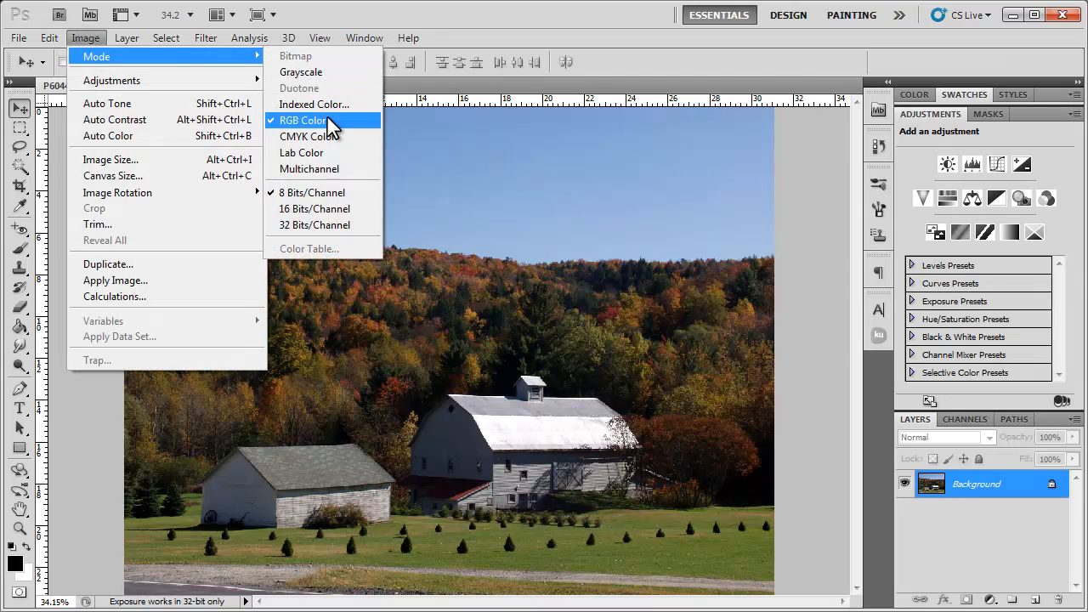
click(301, 153)
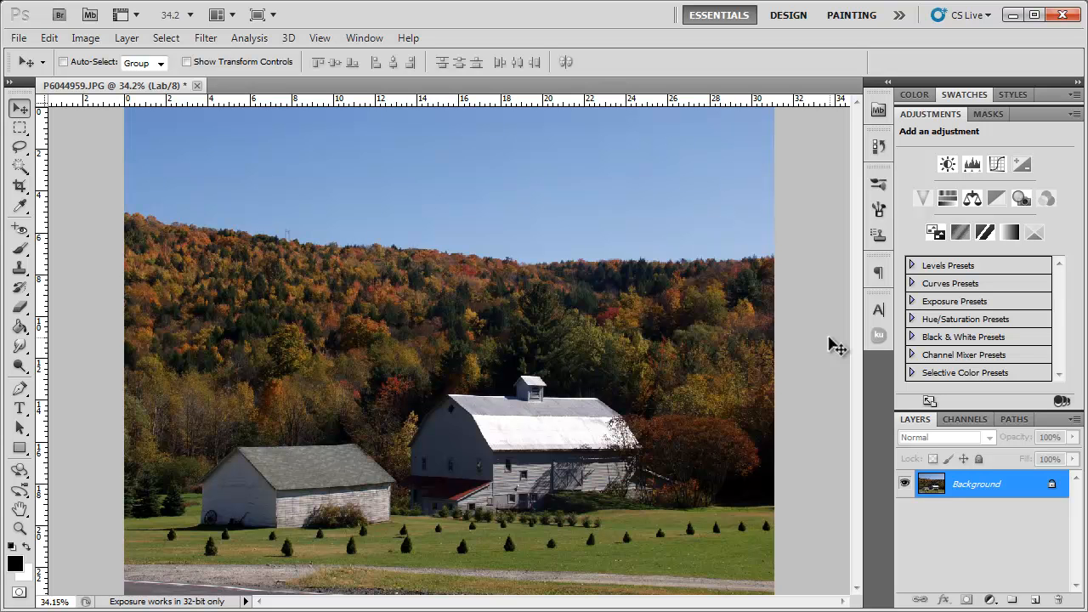
mouse_move(837, 355)
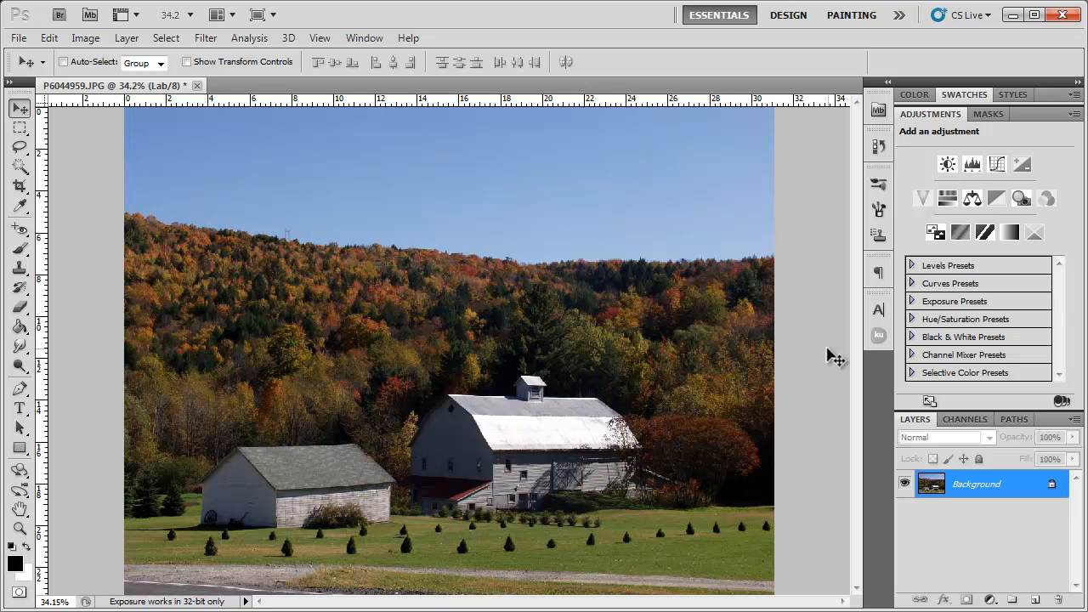
mouse_move(646, 268)
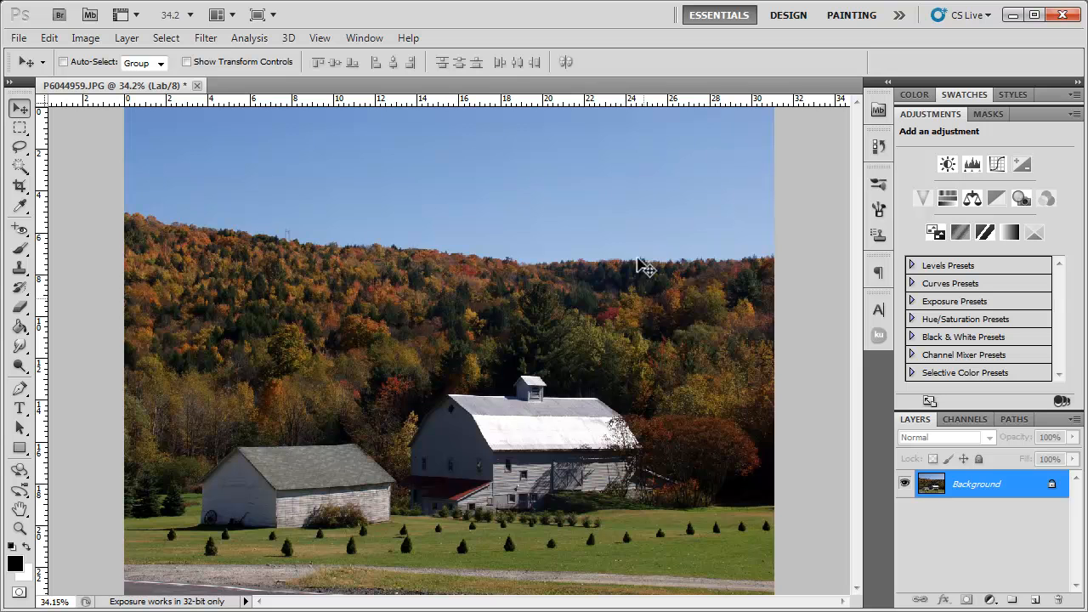
mouse_move(722, 309)
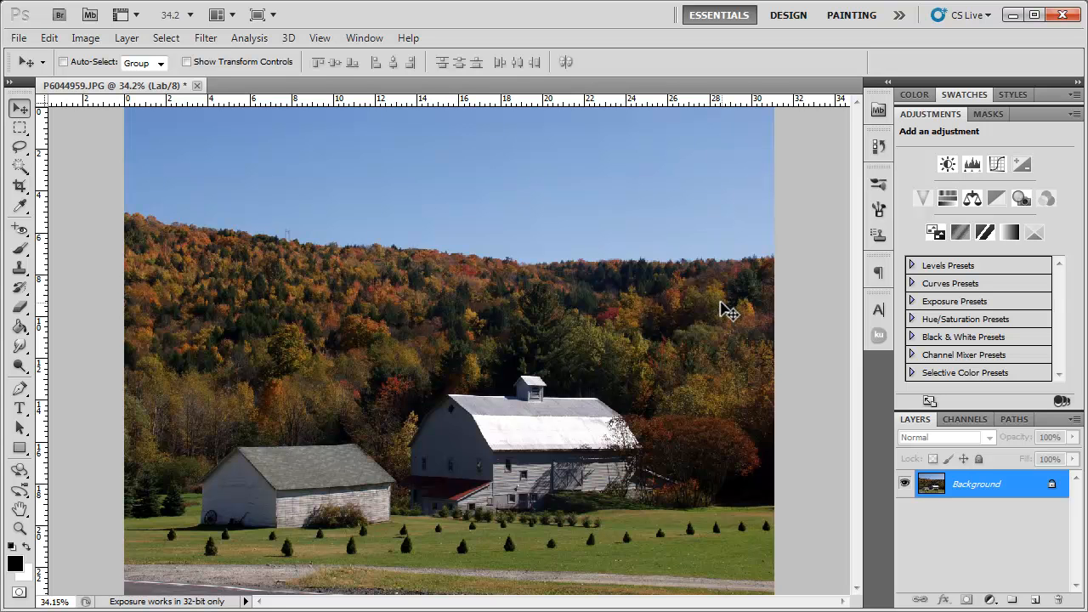
mouse_move(914, 436)
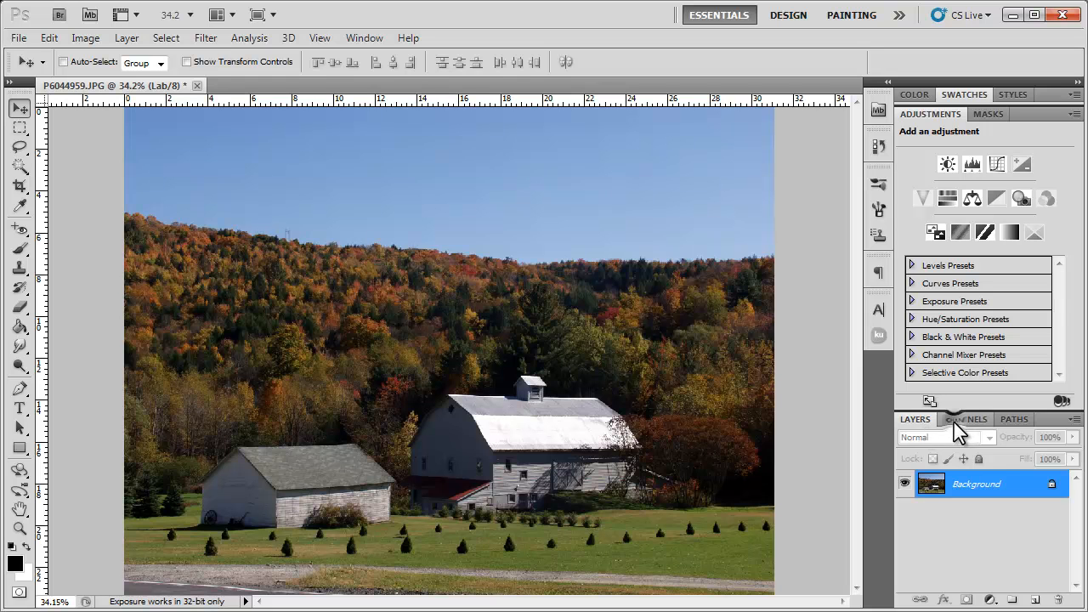
Step: Make the a channel active in the Channels panel with the Lab composite still visible
click(965, 418)
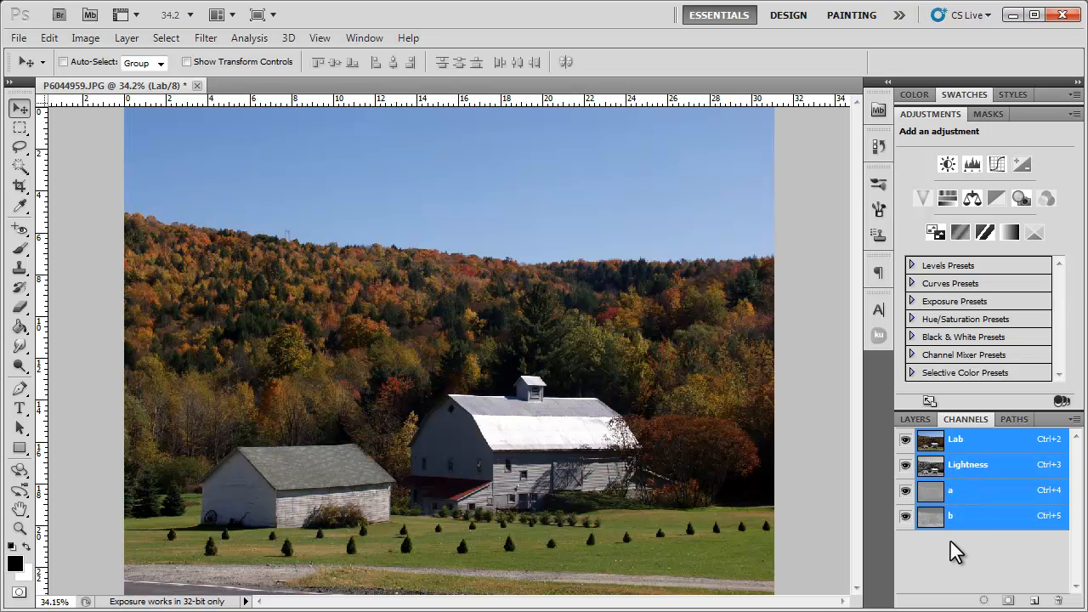
mouse_move(989, 470)
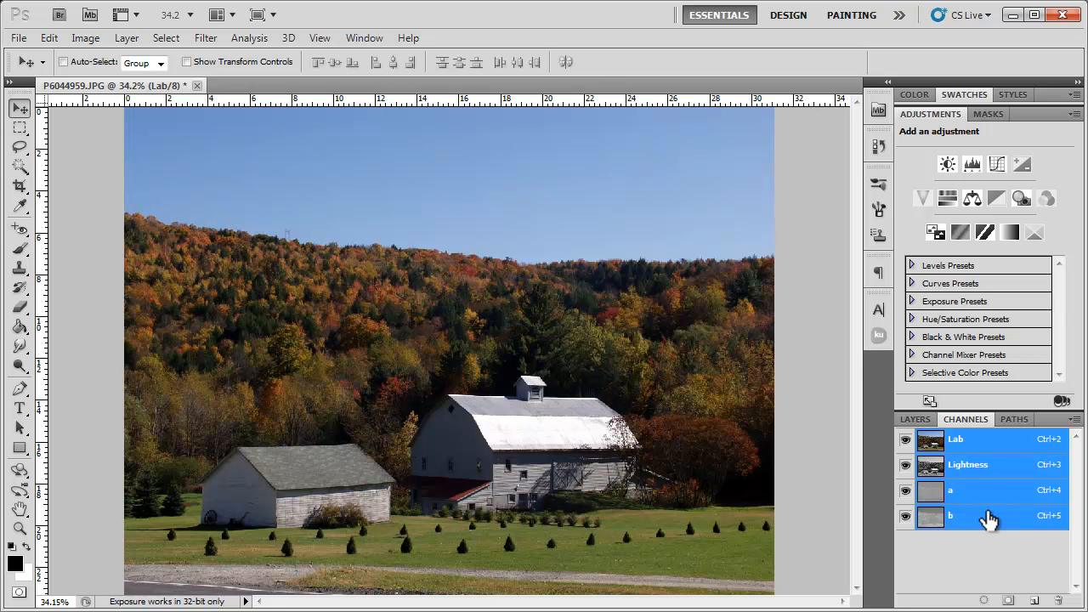
mouse_move(984, 509)
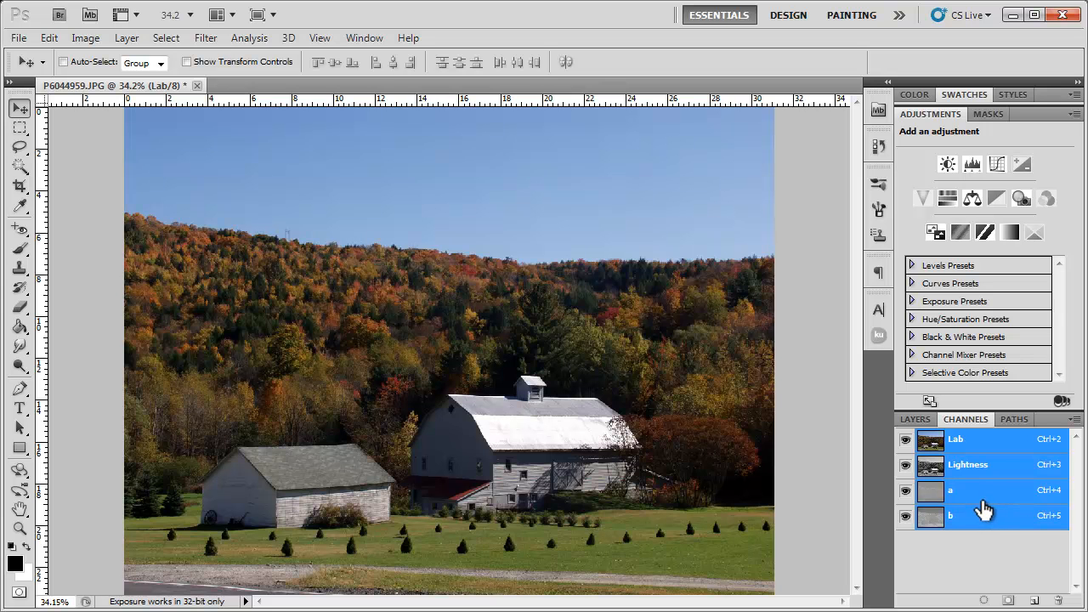
mouse_move(982, 501)
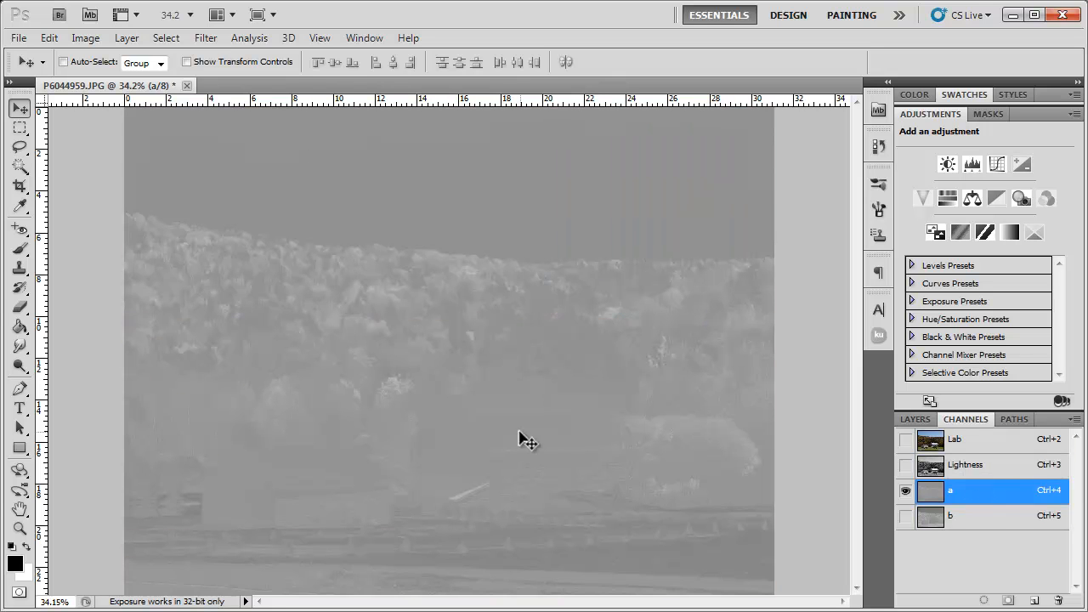
click(904, 439)
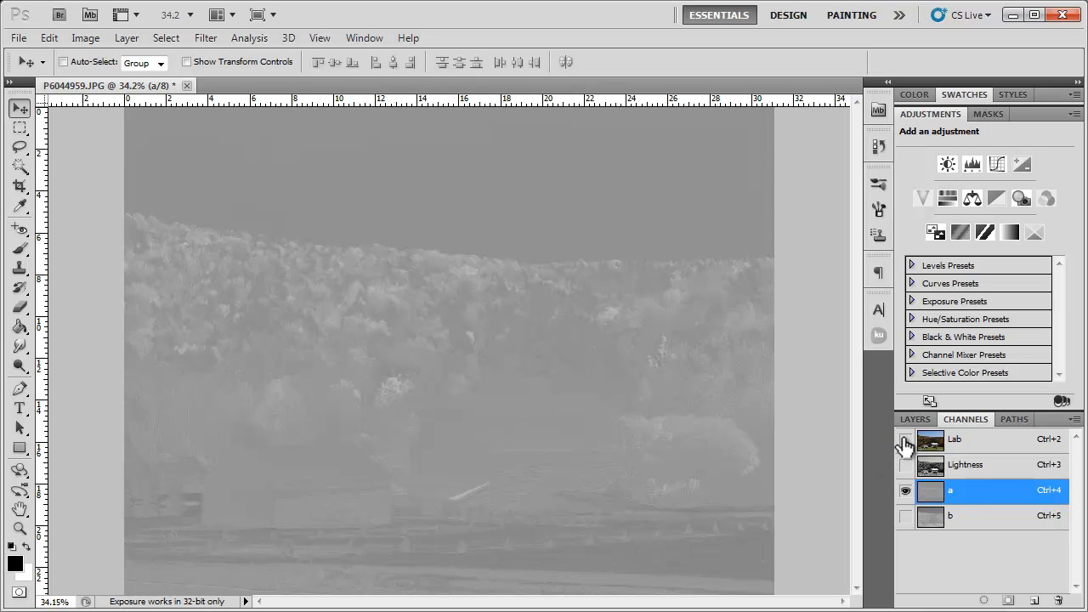
click(904, 438)
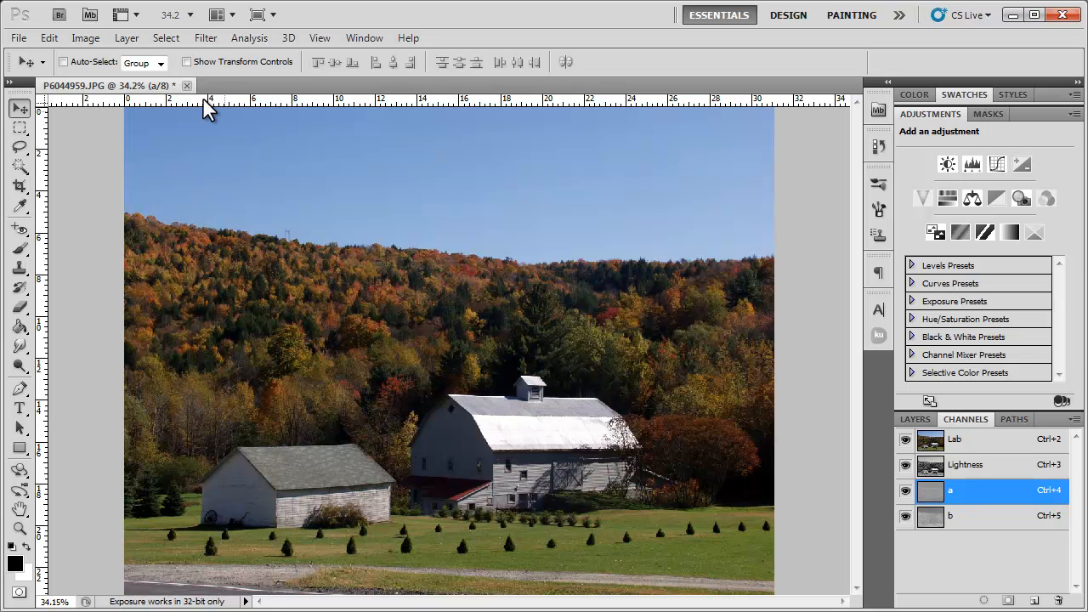
Step: In Levels for channel a, settle the white input level at 200 after trialling stronger boosts
click(85, 37)
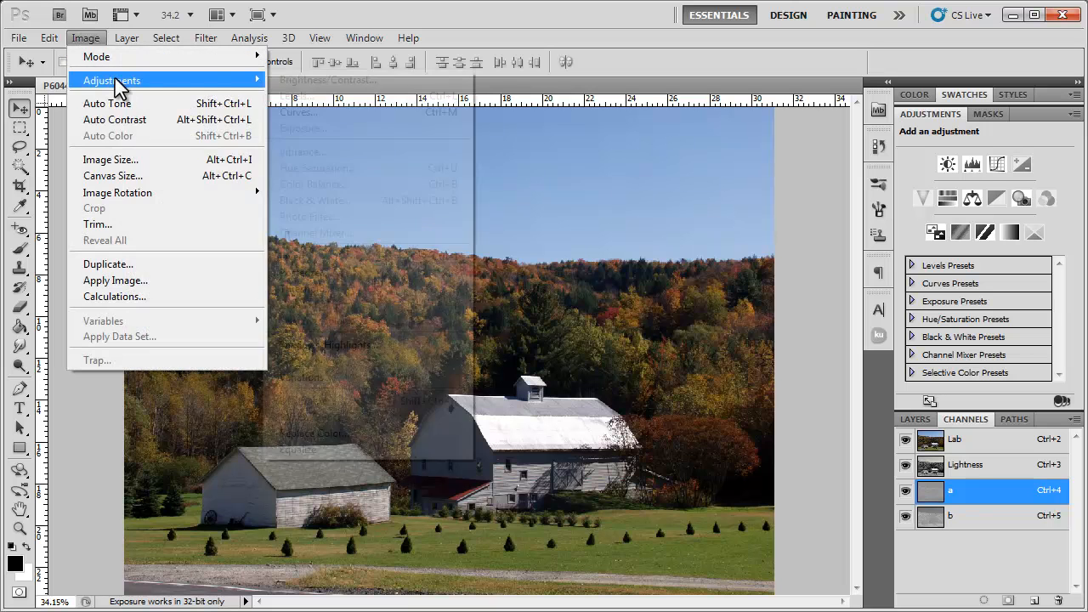
click(299, 112)
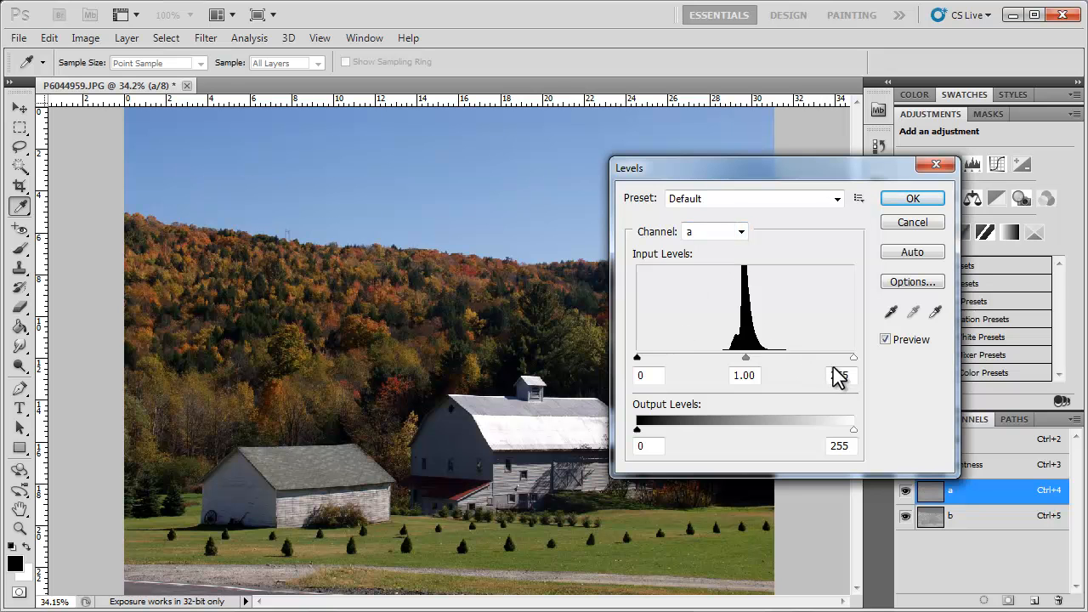
drag(853, 357, 819, 357)
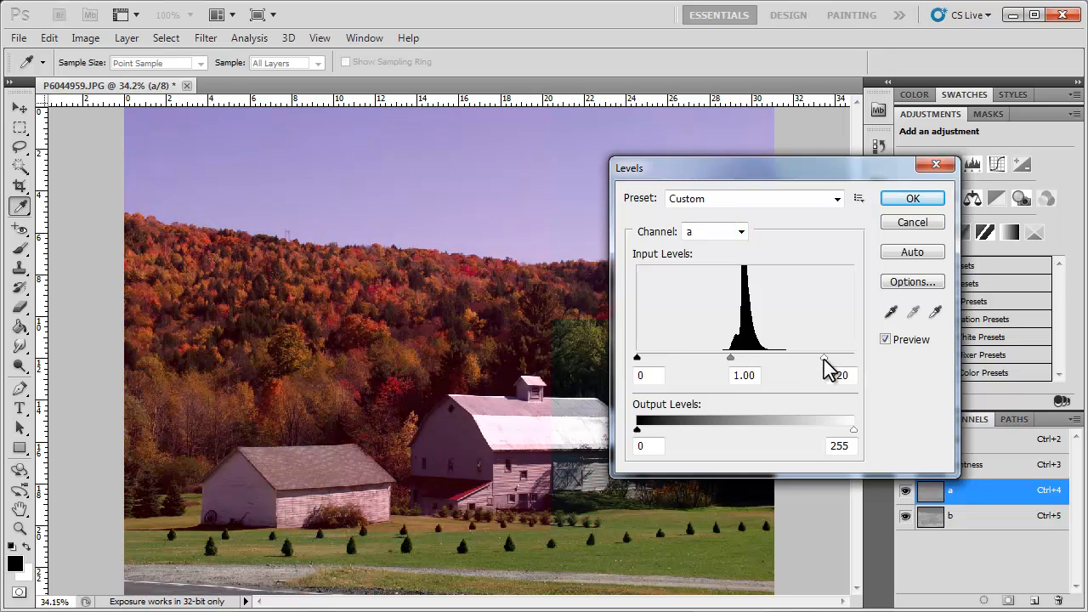
drag(824, 357, 823, 356)
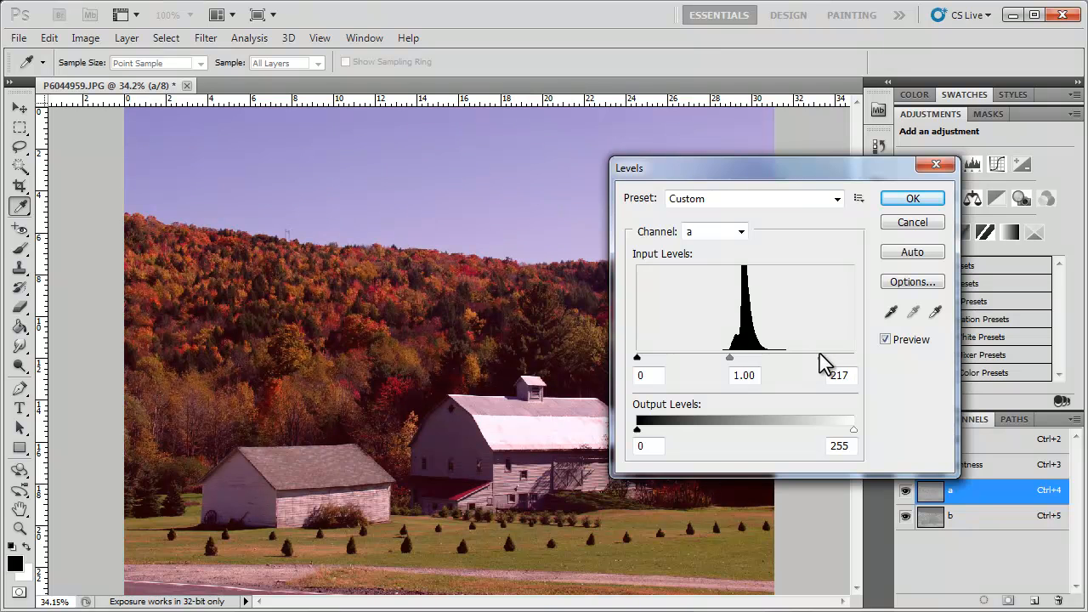
drag(825, 357, 721, 357)
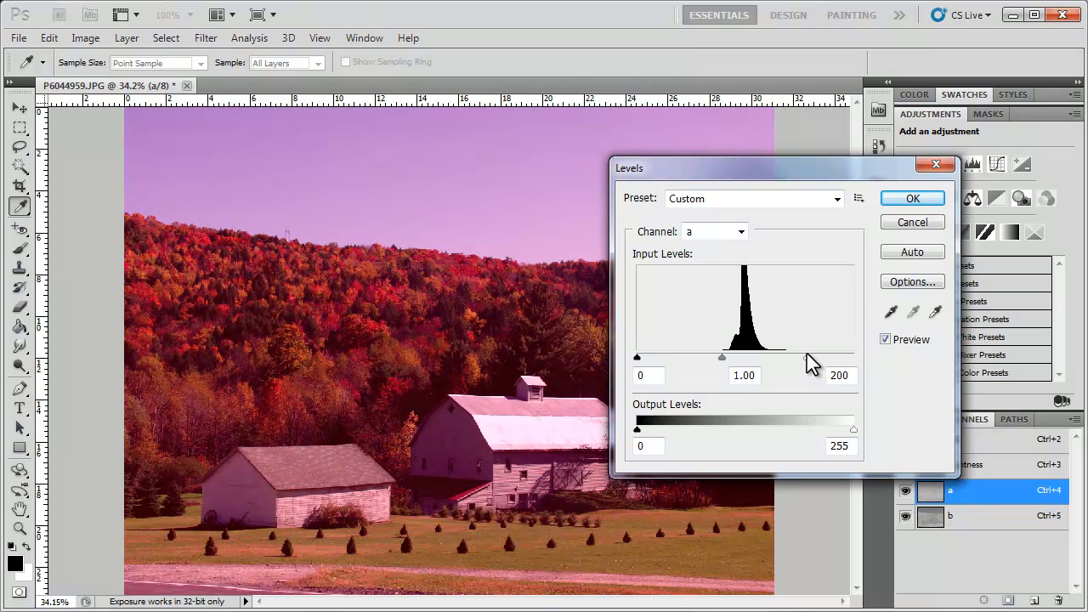
drag(807, 357, 853, 357)
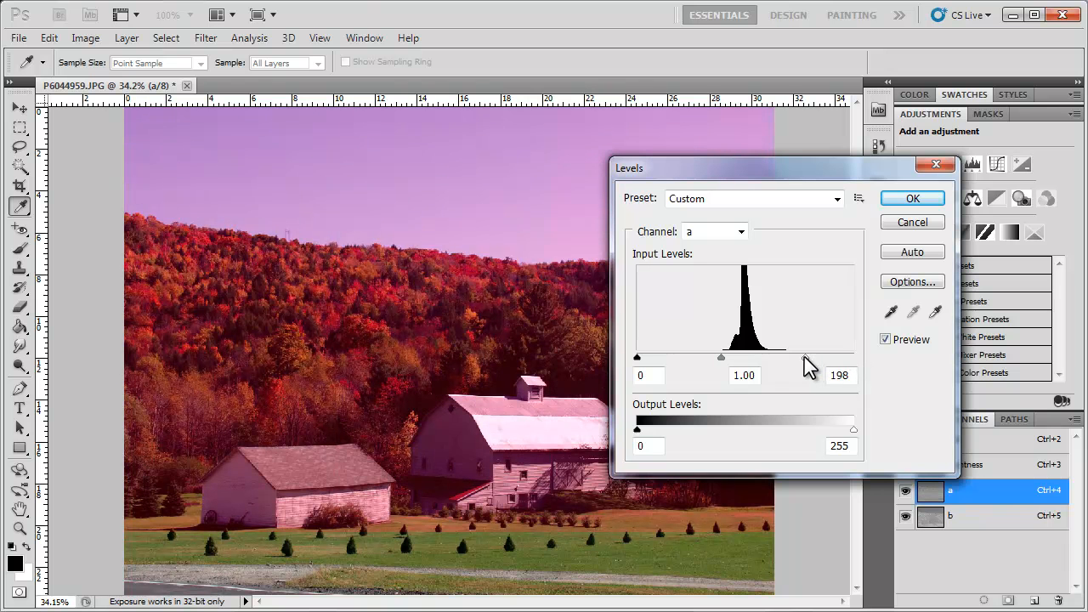
drag(805, 357, 782, 357)
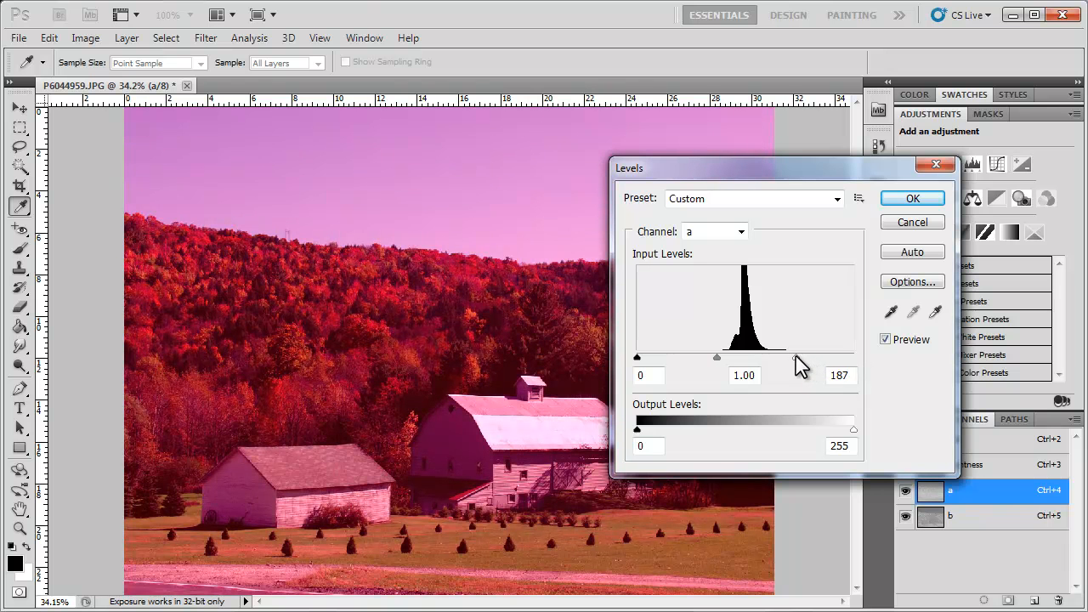
drag(782, 357, 807, 357)
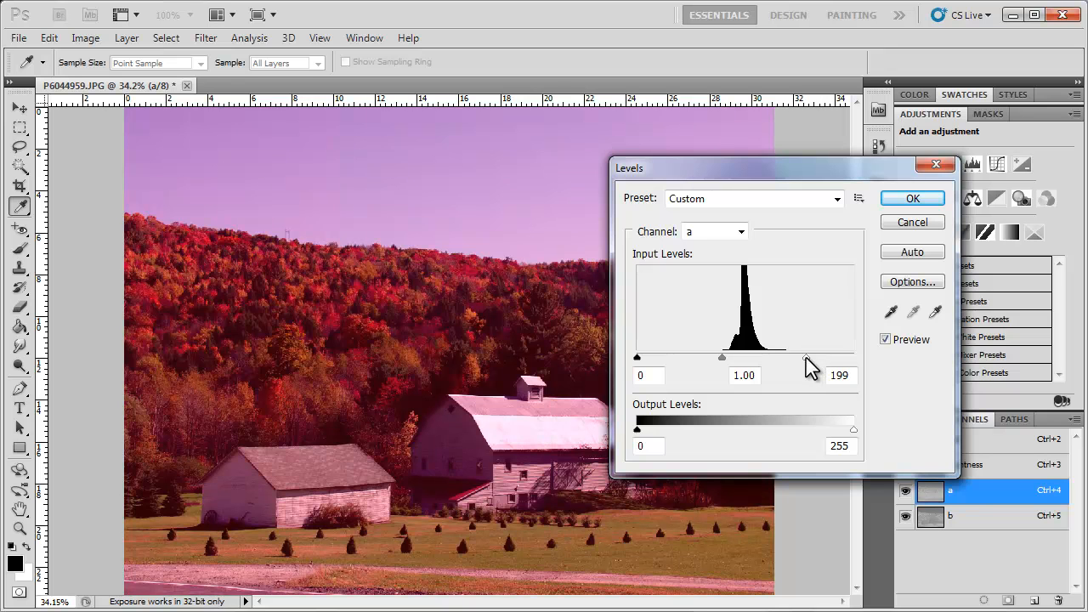
drag(808, 357, 809, 356)
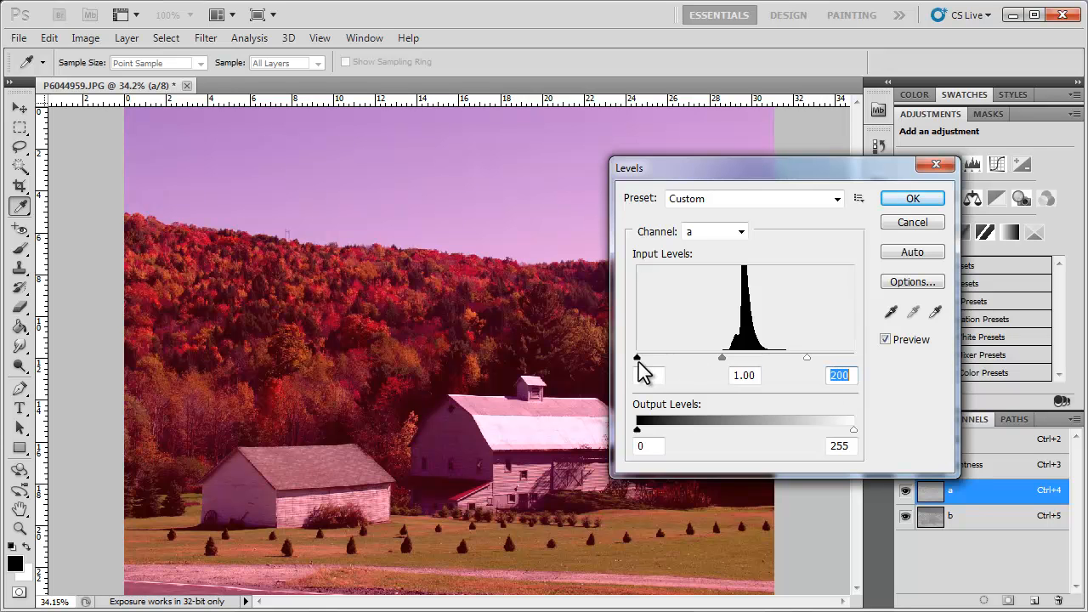
Step: Raise the a channel's black input level to 55 and compare with Preview toggled off and on
click(650, 375)
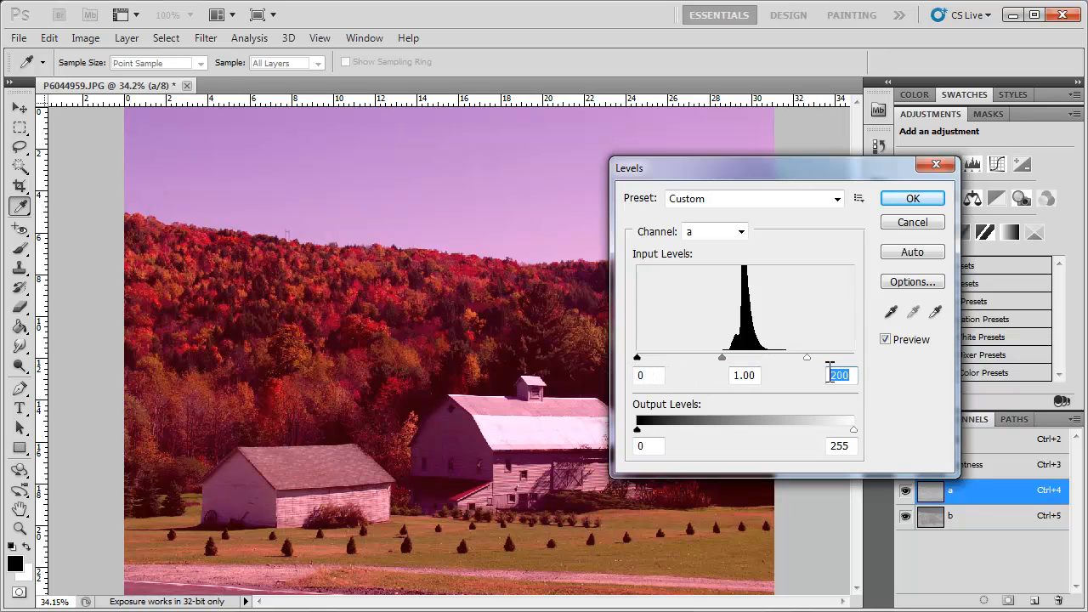
drag(636, 357, 653, 357)
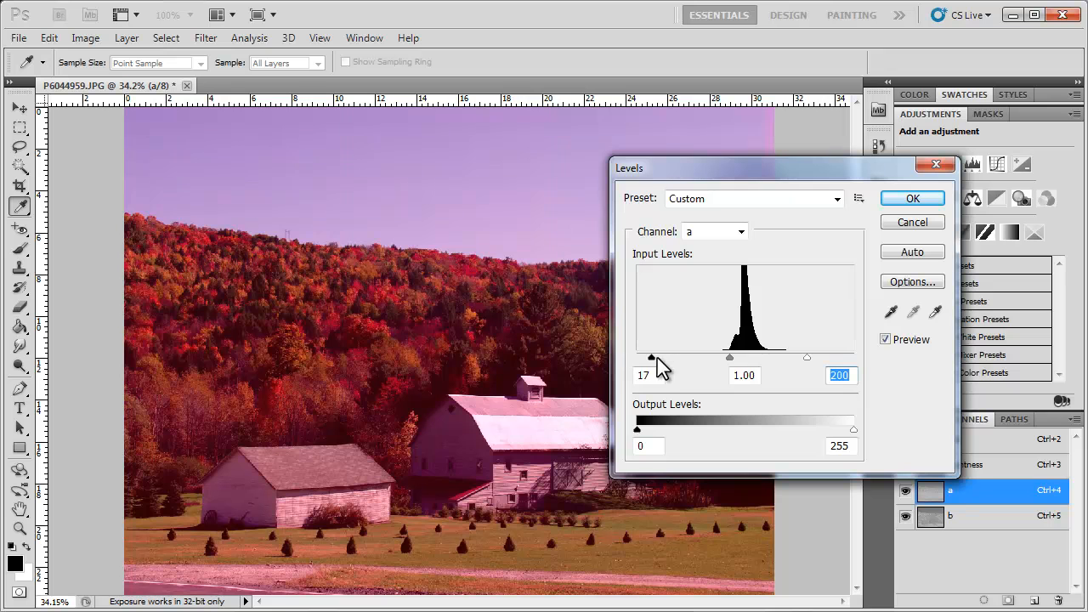
drag(649, 357, 688, 357)
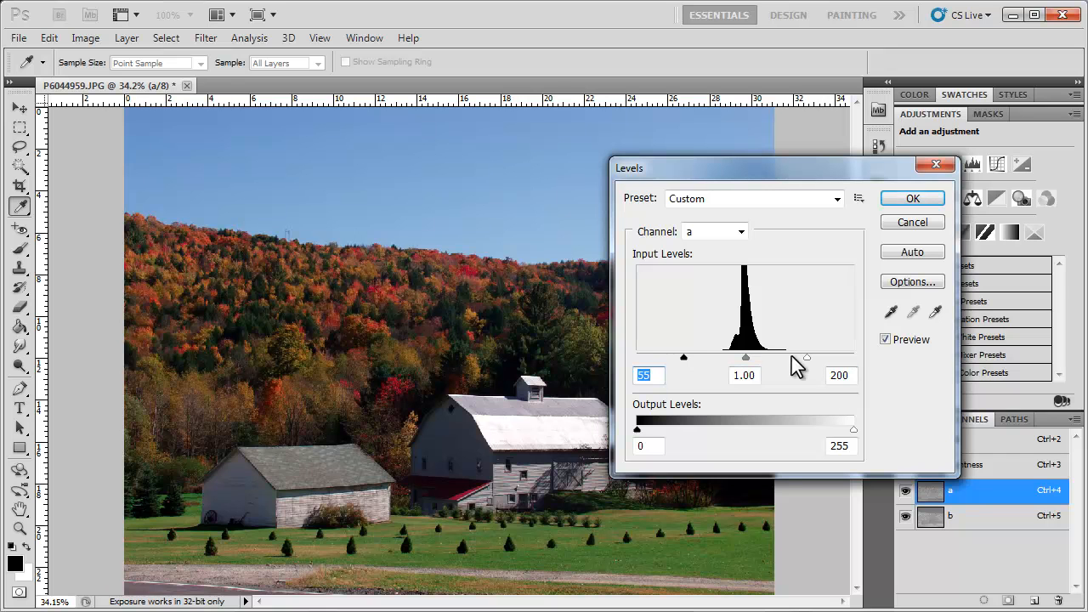
click(885, 340)
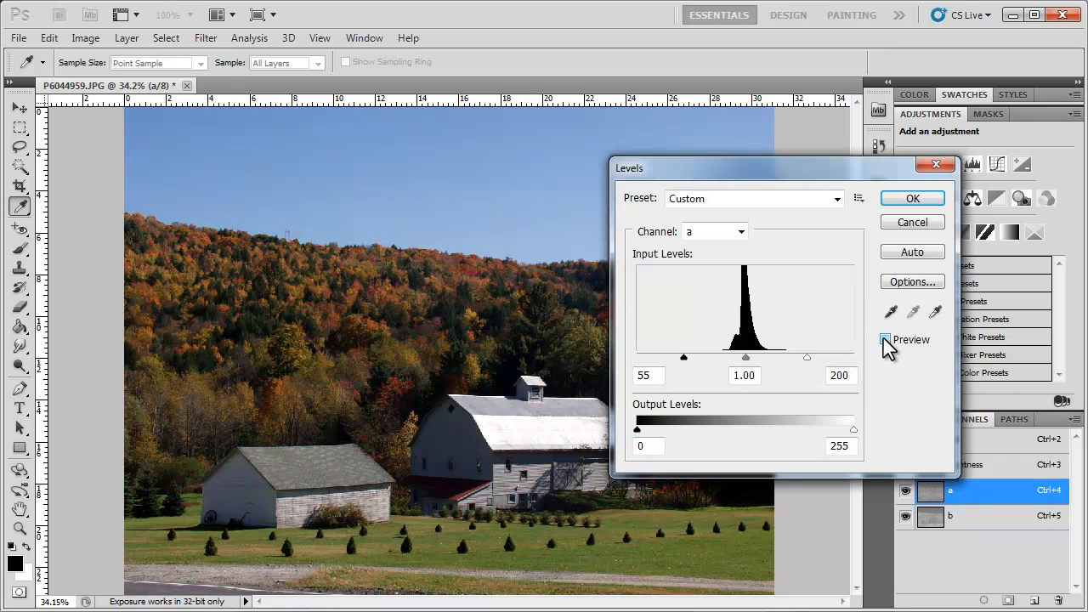
click(886, 340)
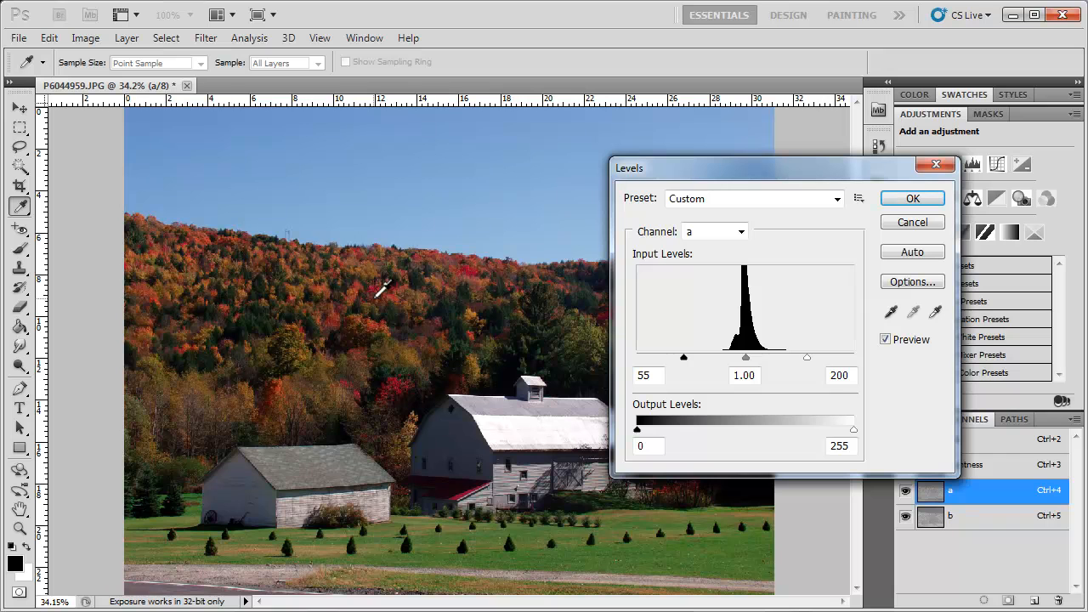
mouse_move(561, 351)
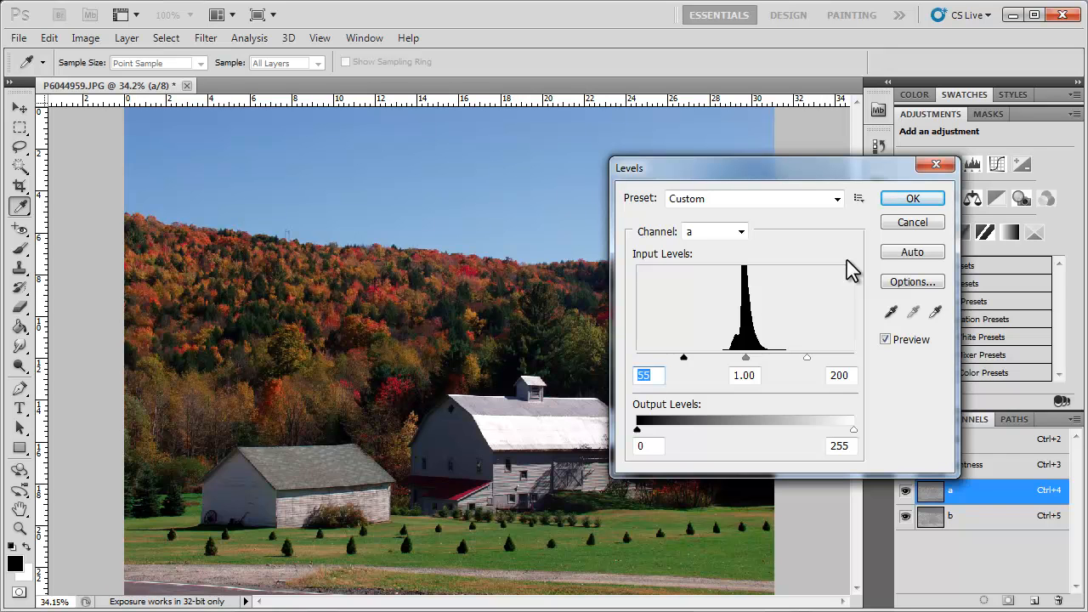
Step: Commit the a channel Levels, select the b channel and start a new Levels adjustment on it
click(910, 197)
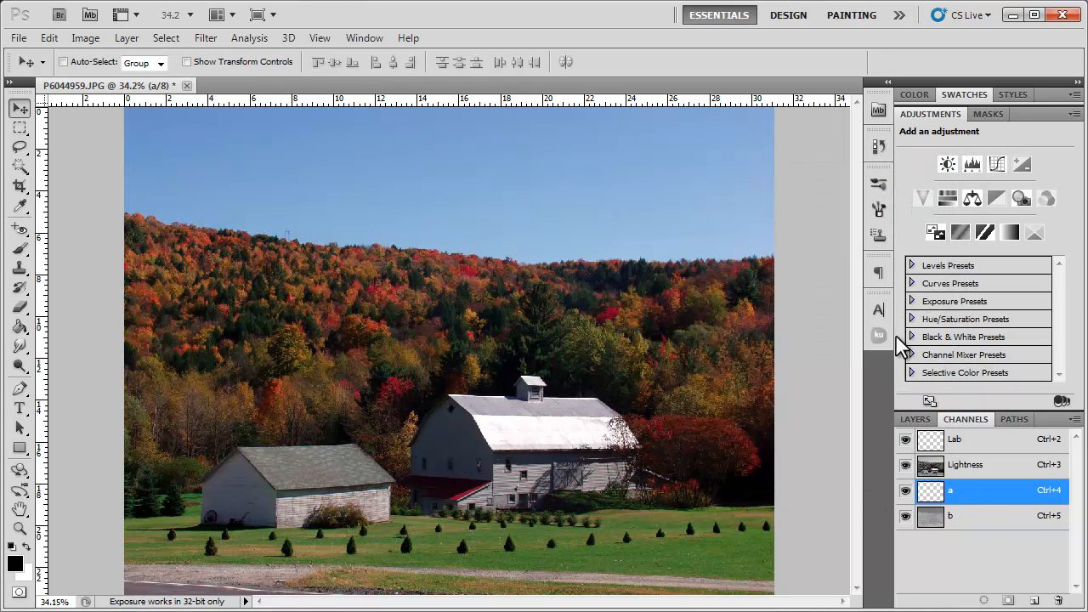
click(977, 515)
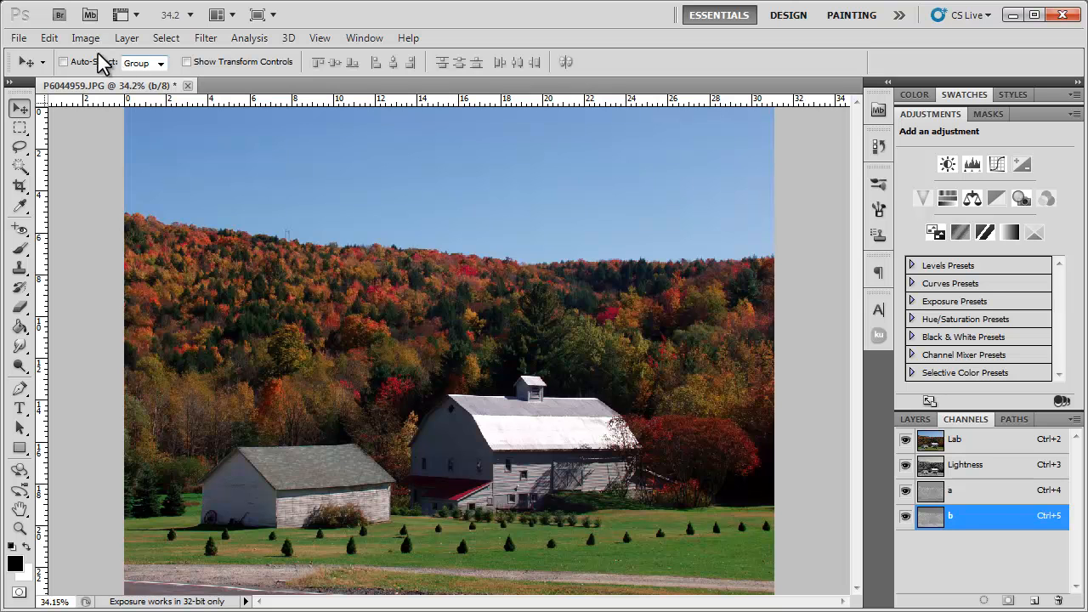
click(85, 37)
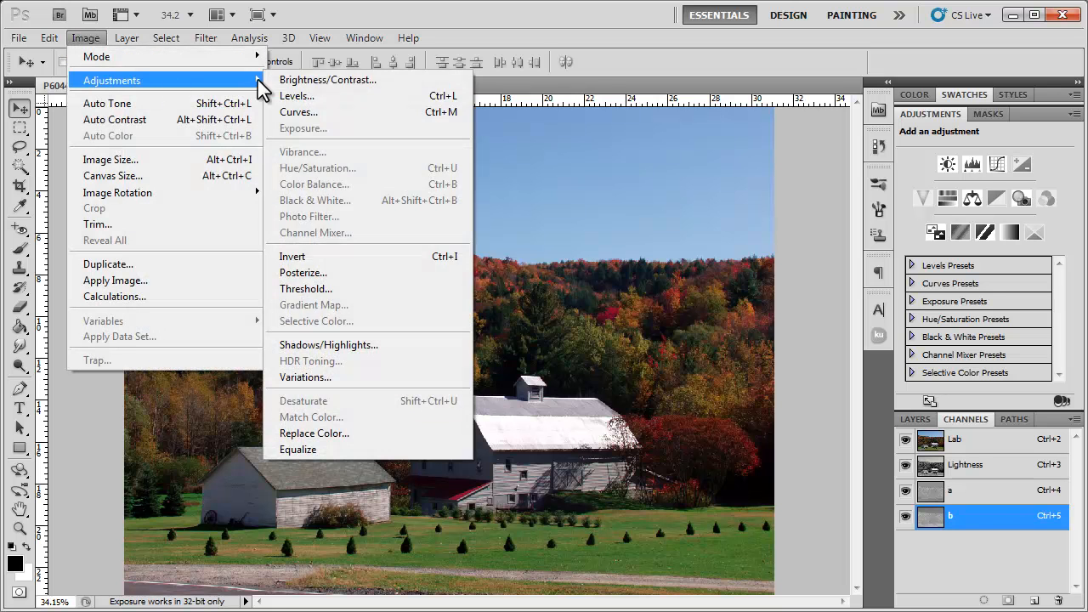
mouse_move(296, 95)
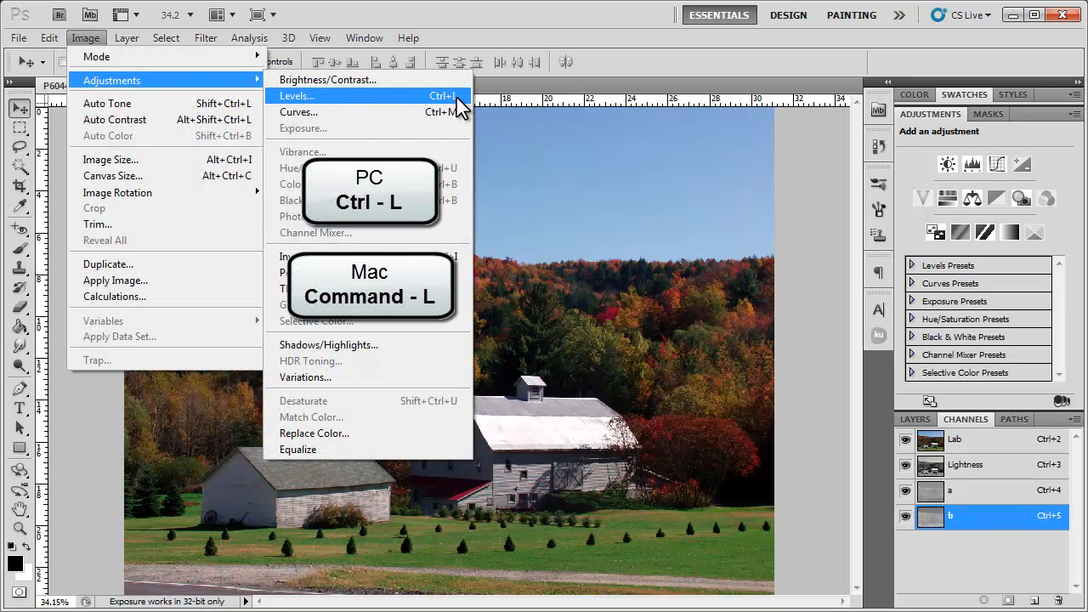
mouse_move(340, 112)
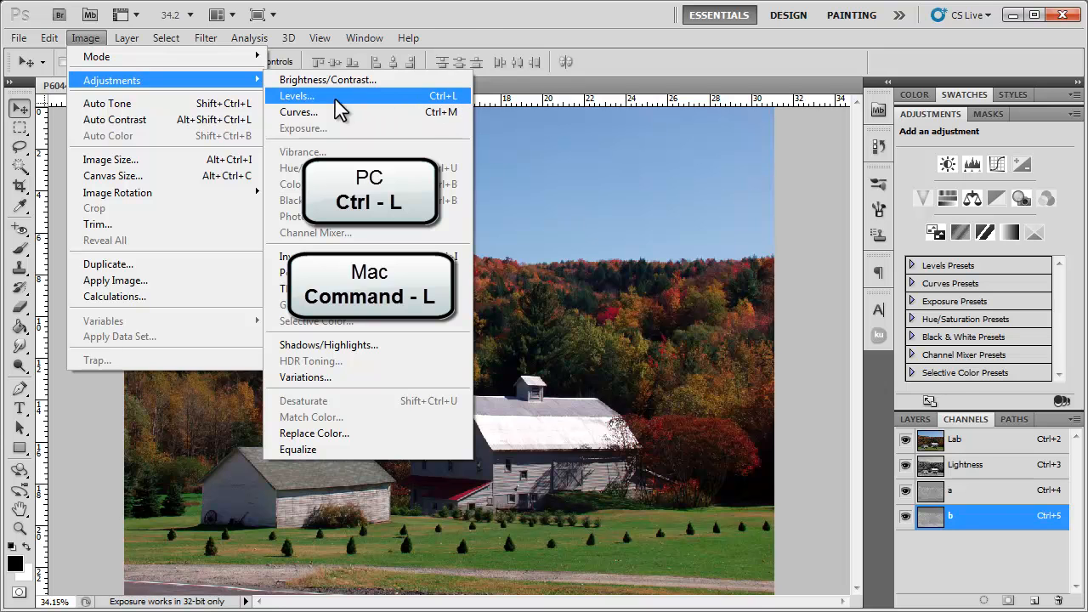
click(296, 95)
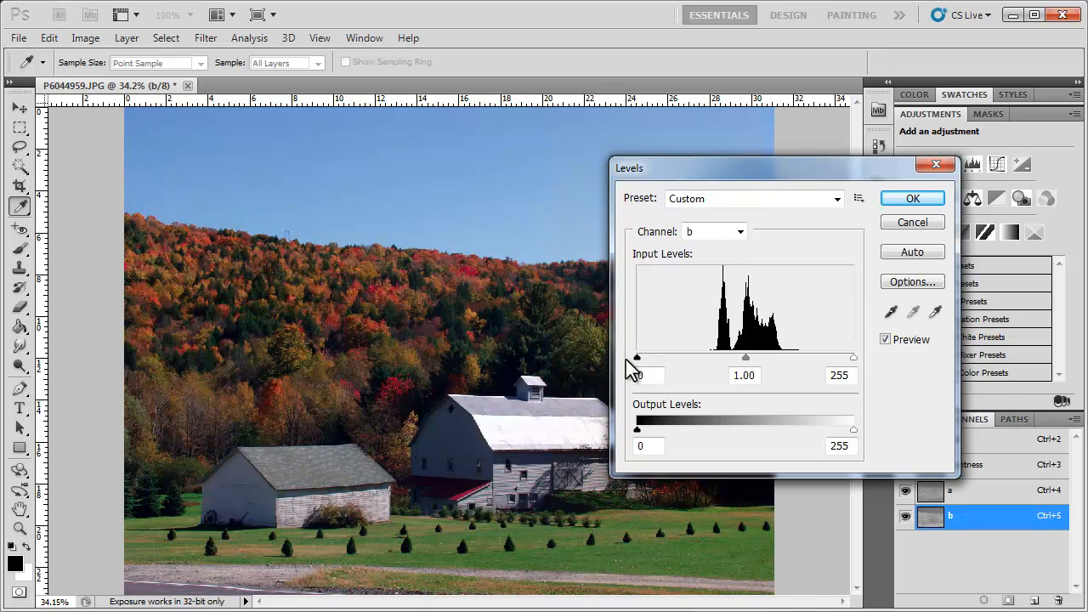
Step: Set the b channel input levels to 40 and 215 and commit the adjustment
drag(853, 357, 812, 357)
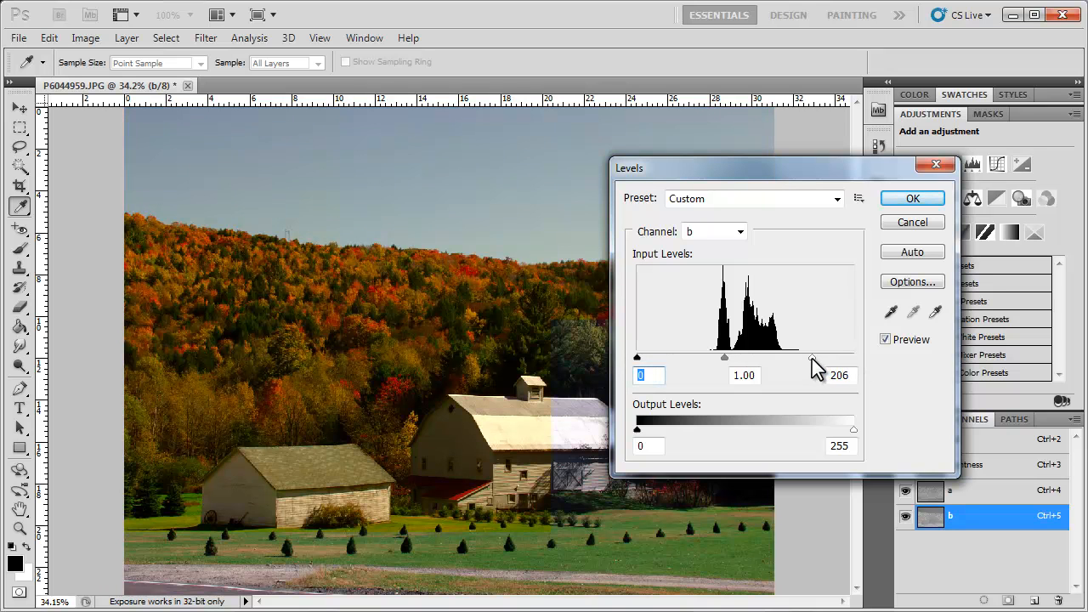
drag(813, 356, 809, 357)
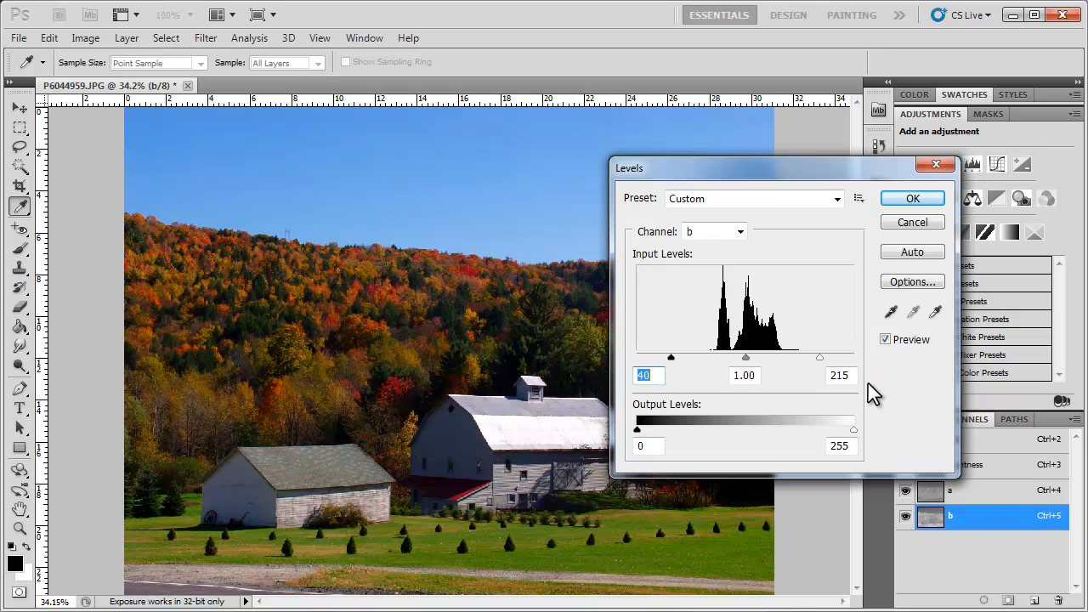
mouse_move(875, 236)
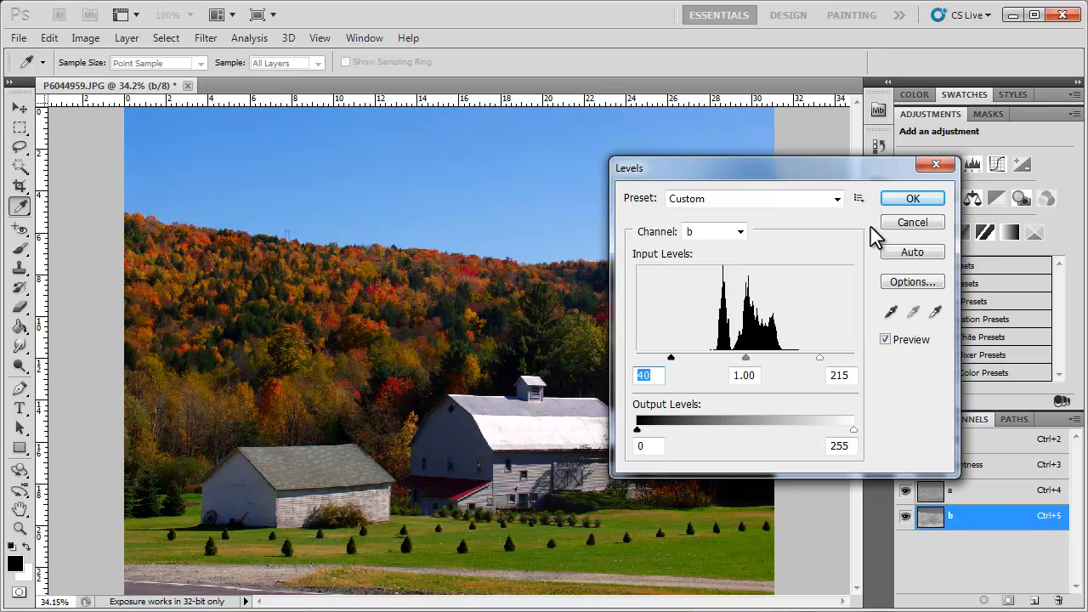
click(911, 197)
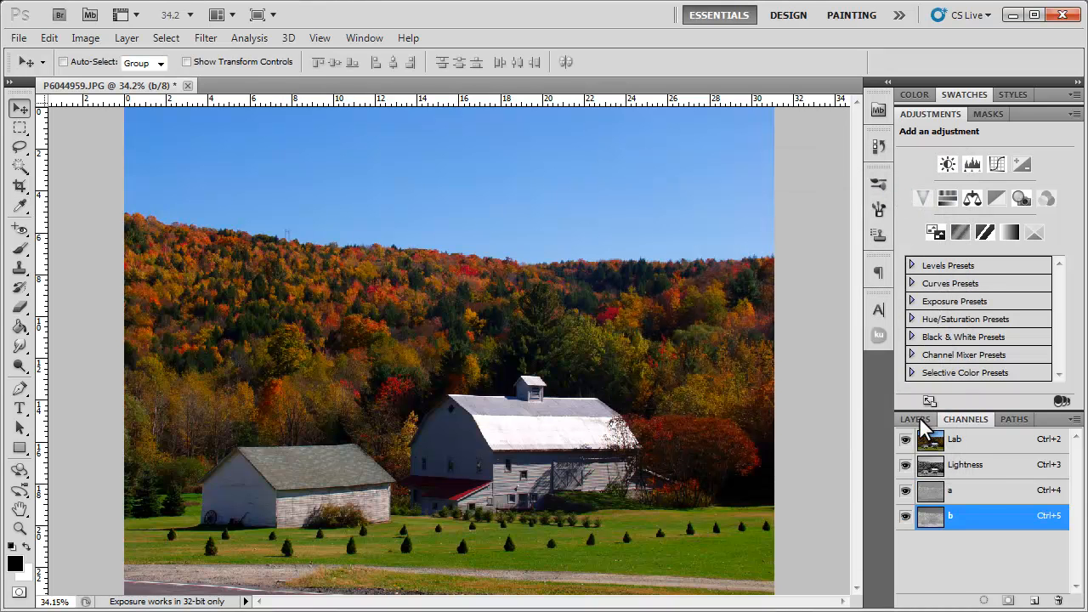
Step: Return to the Layers panel and begin converting the image back to RGB Color
click(914, 419)
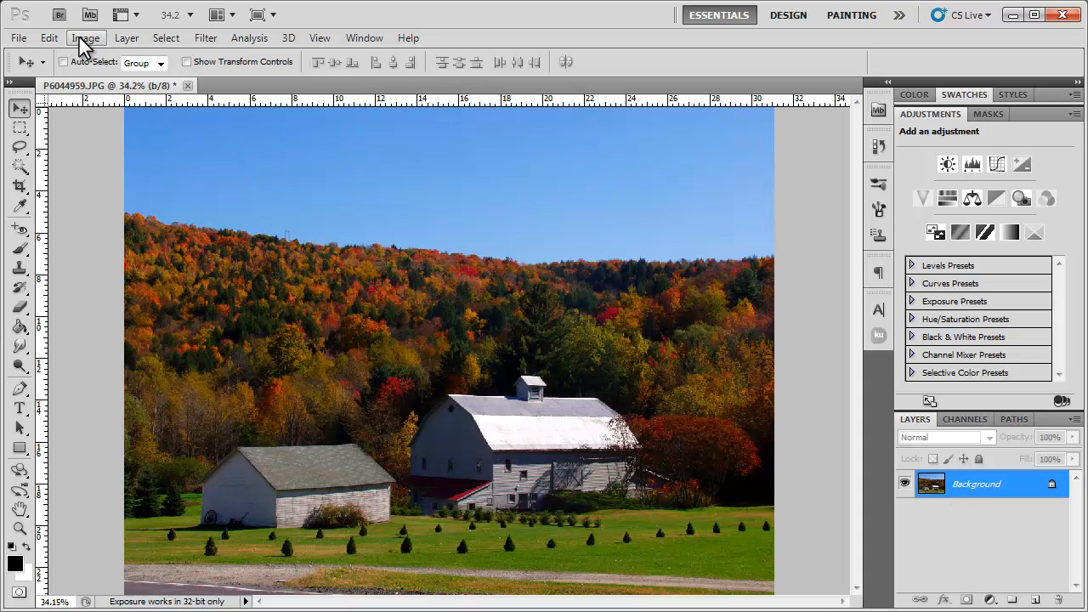
click(85, 37)
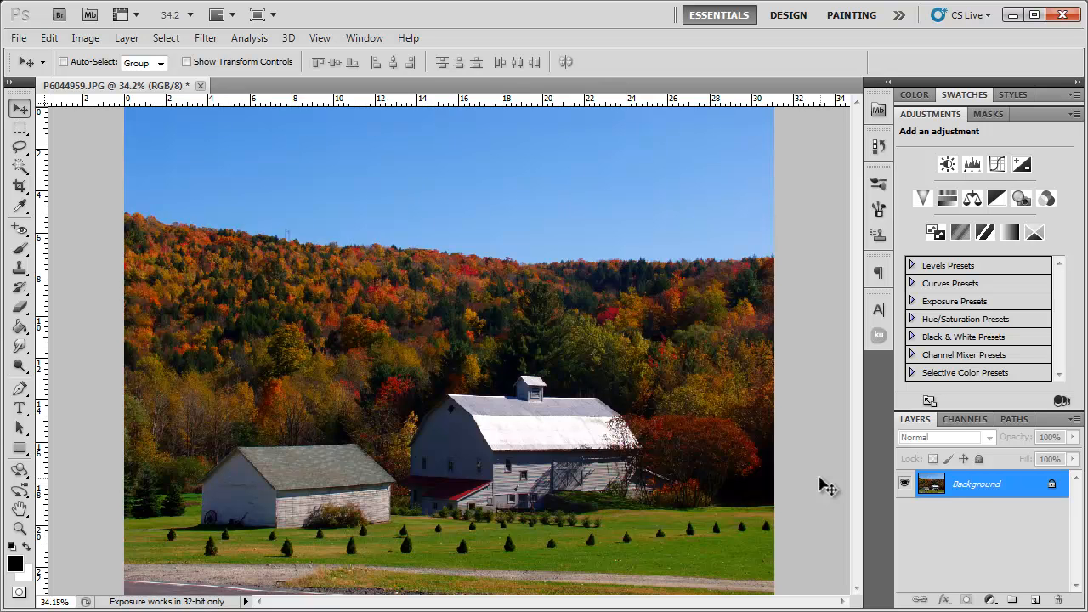
mouse_move(469, 287)
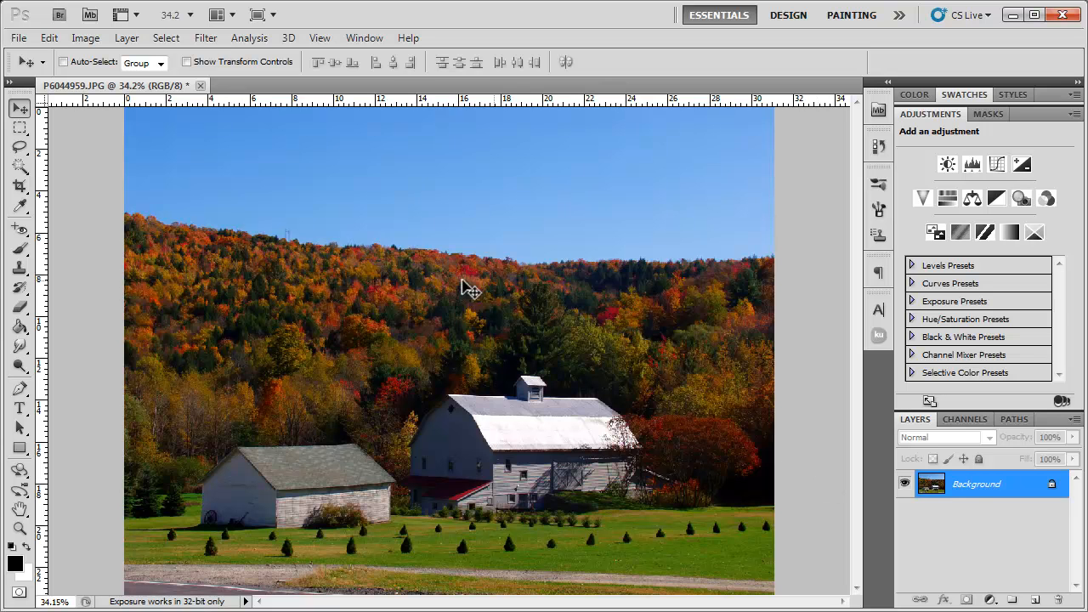
mouse_move(381, 303)
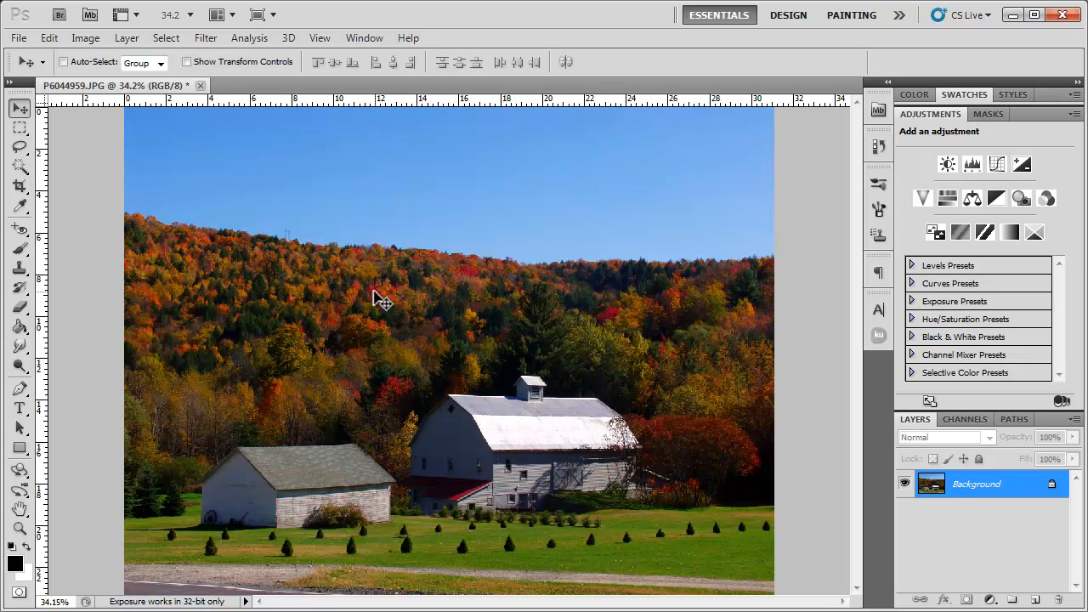
mouse_move(706, 355)
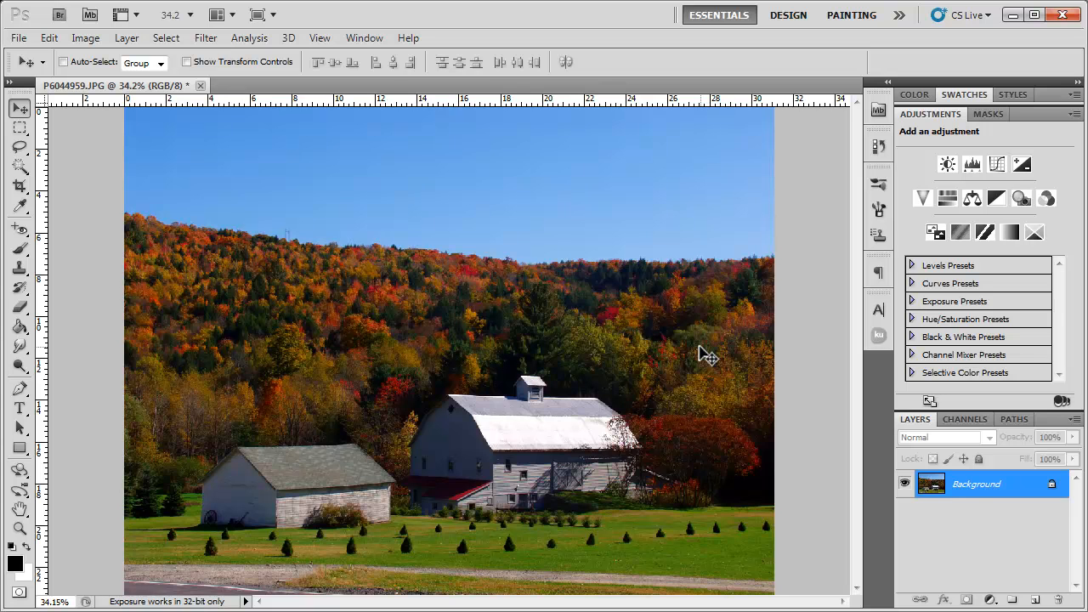
mouse_move(479, 377)
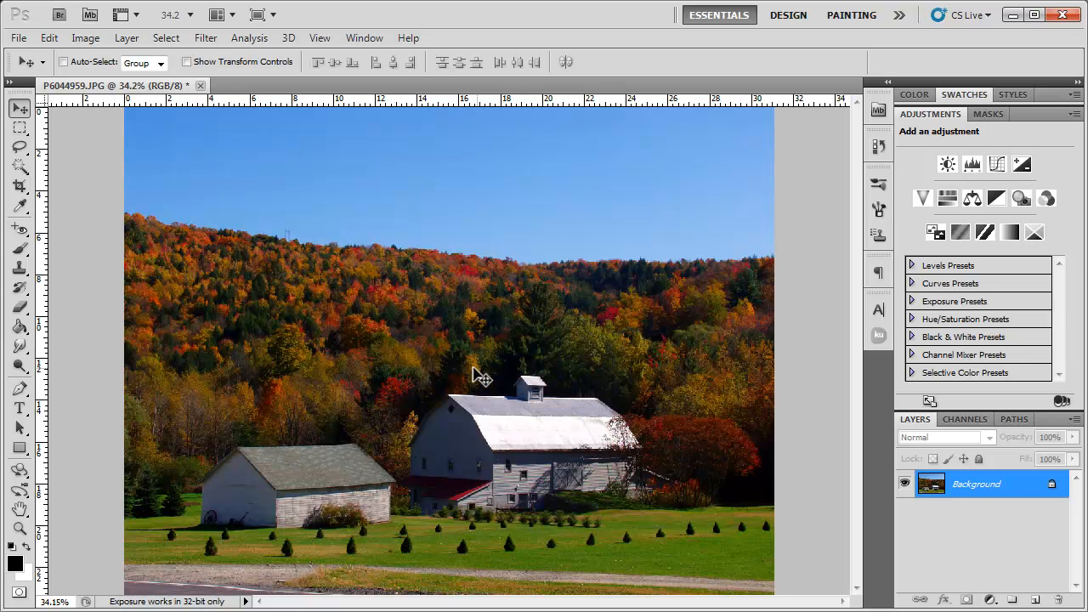
mouse_move(452, 367)
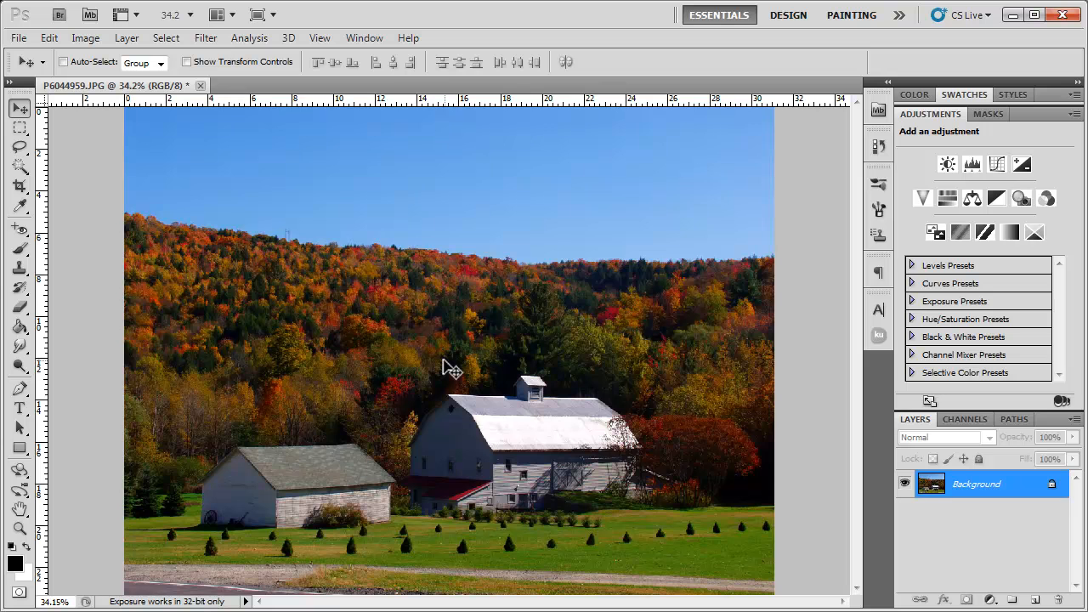